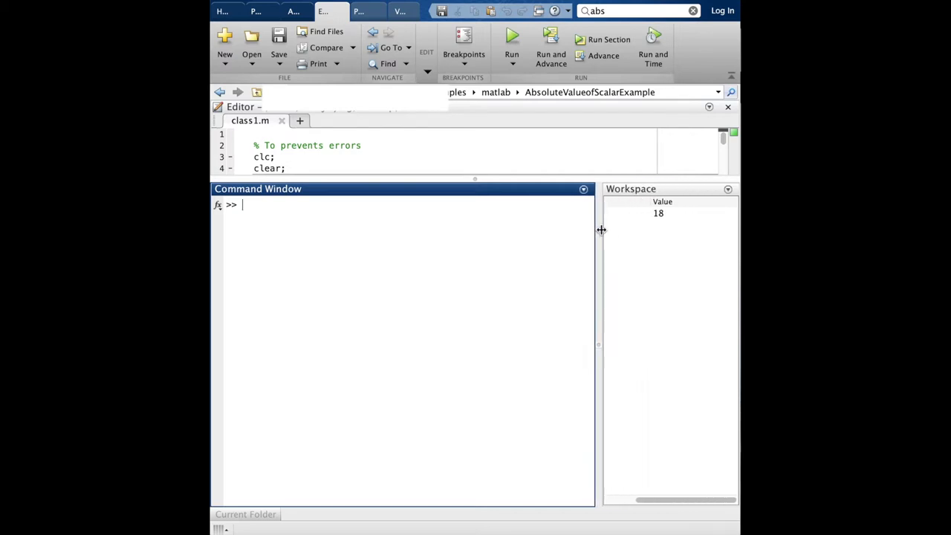
mouse_move(628, 267)
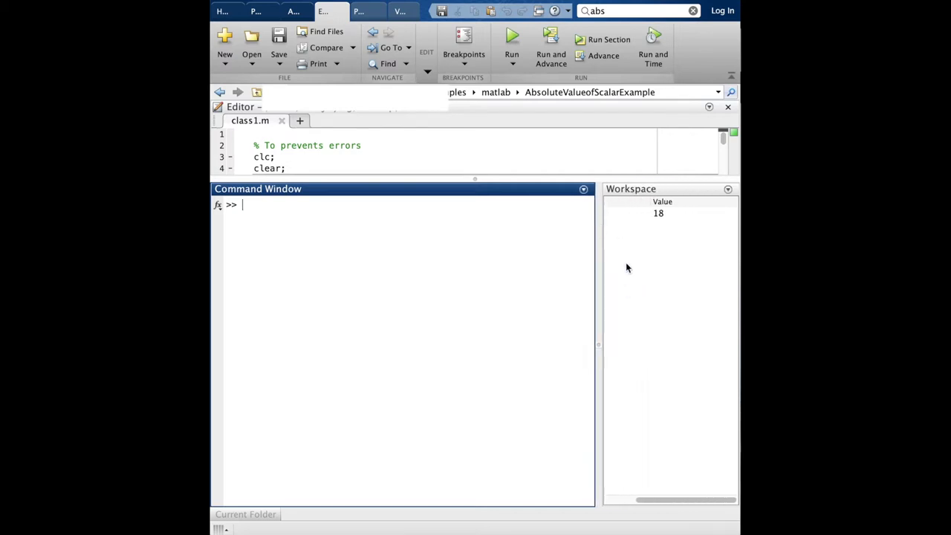
mouse_move(590, 268)
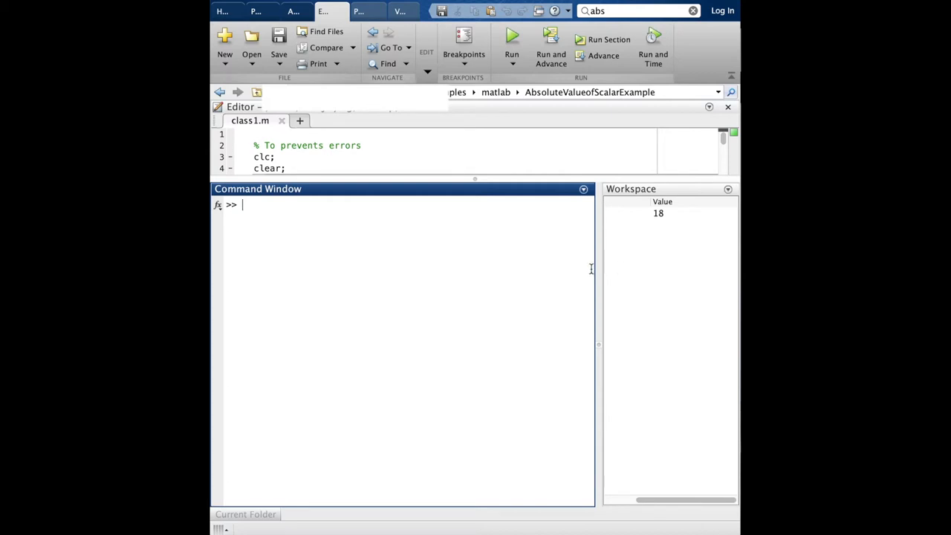
Widen the Command Window, run the misspelled command 'csy', then clear the errors with clc
left_click_drag(597, 344, 657, 344)
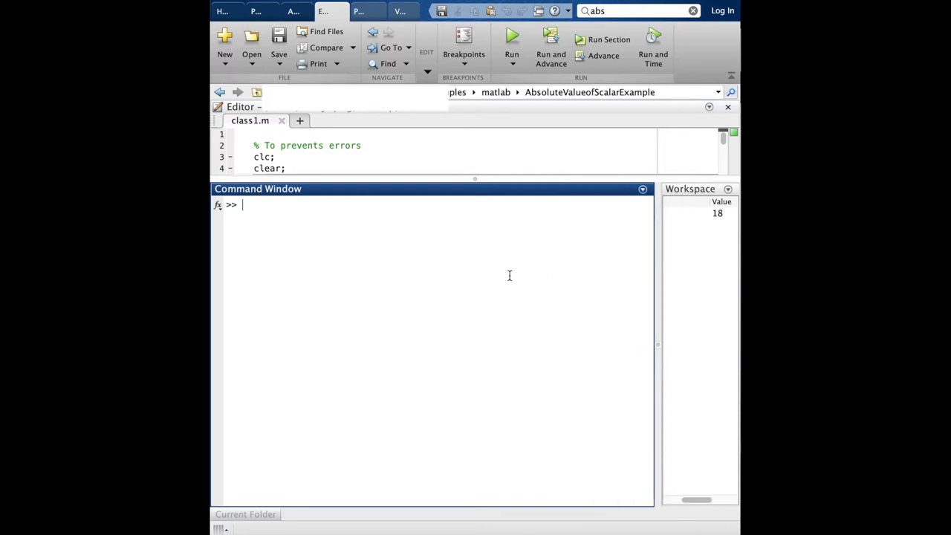
type("csy")
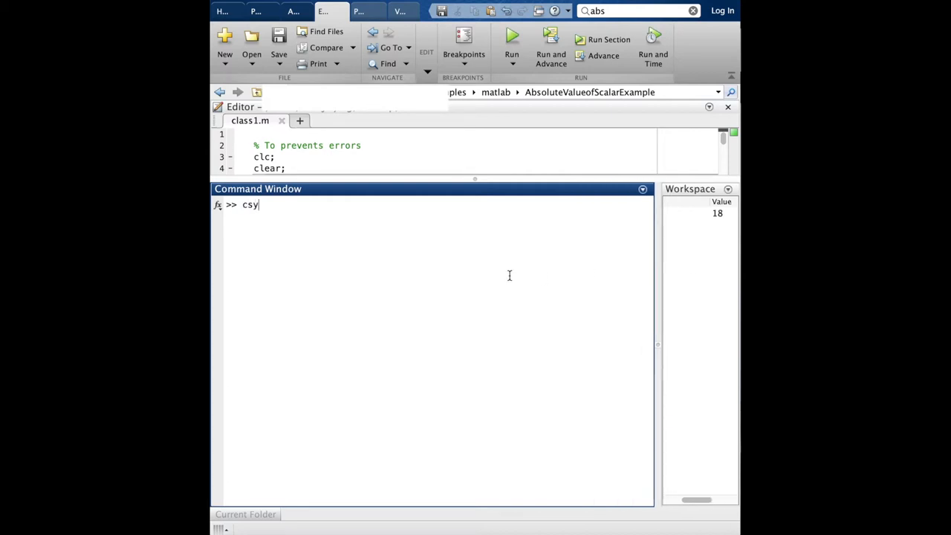
key("Return")
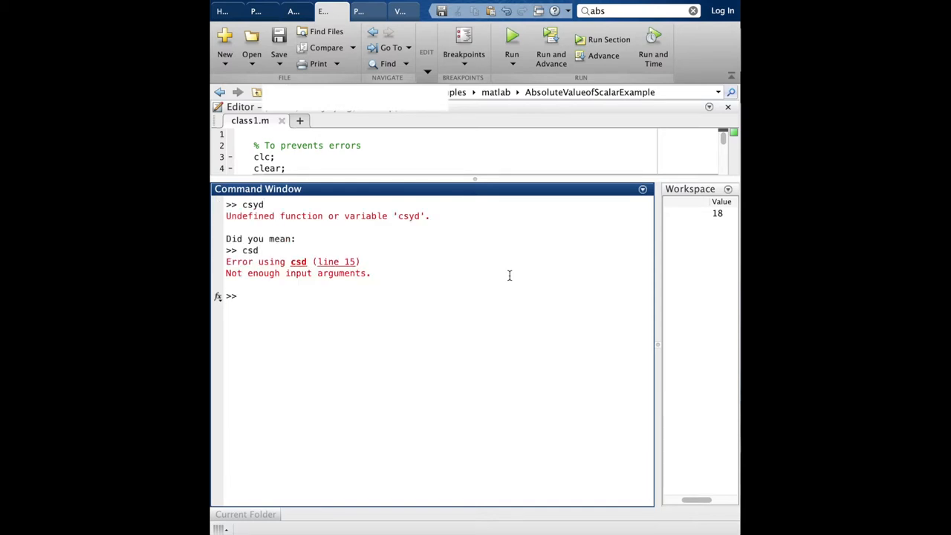
type("clc")
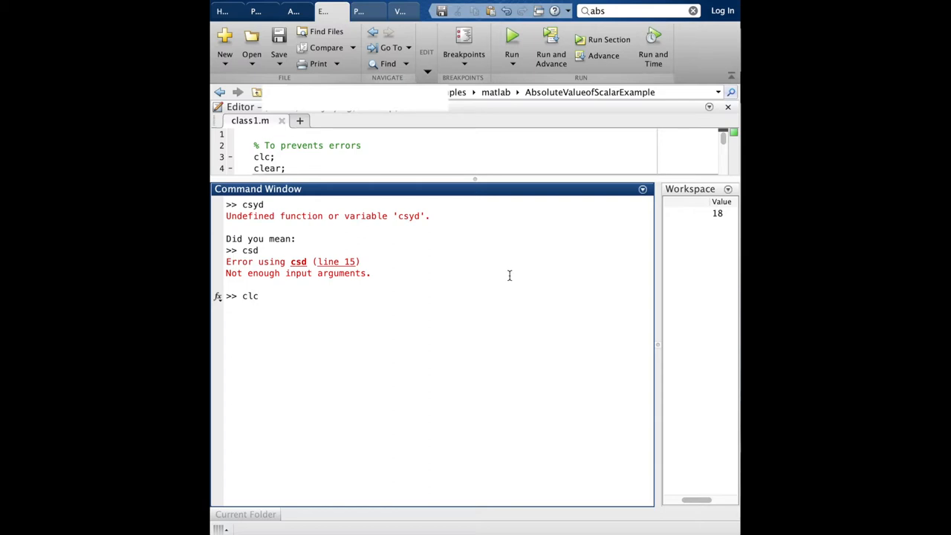
key("Return")
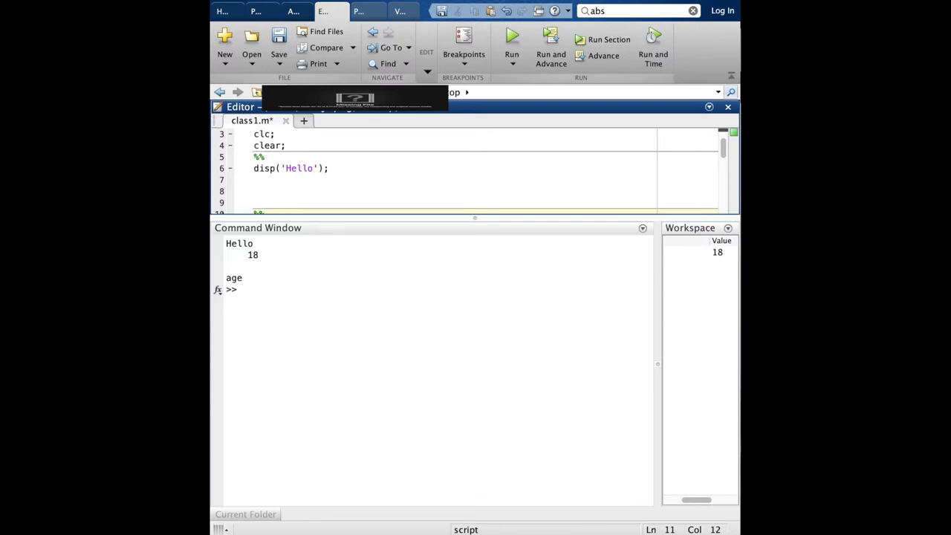
Run class1 to print Hello, then go to the age = 18 section
left_click(511, 39)
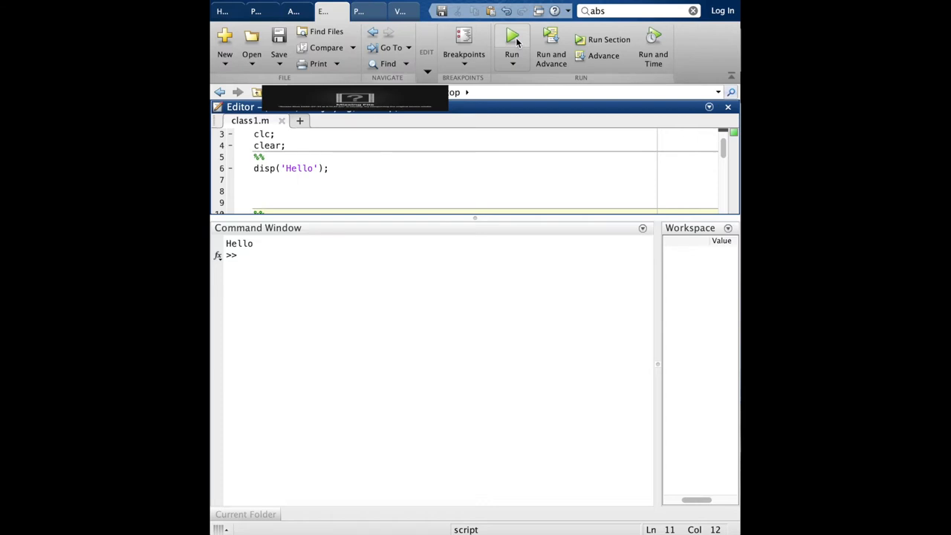
mouse_move(727, 274)
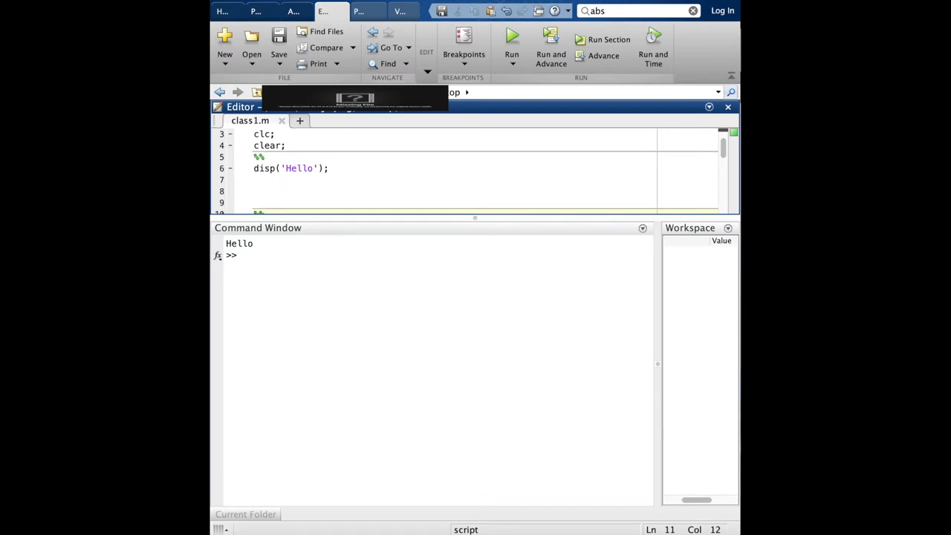
left_click(325, 168)
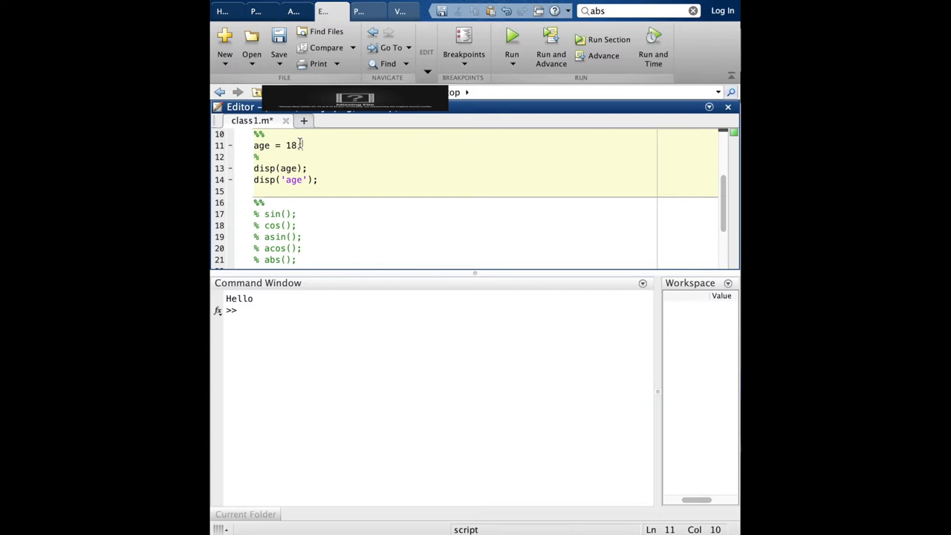
Comment out disp(age), uncomment disp('age'), and run the script to print age
left_click(262, 191)
type("%")
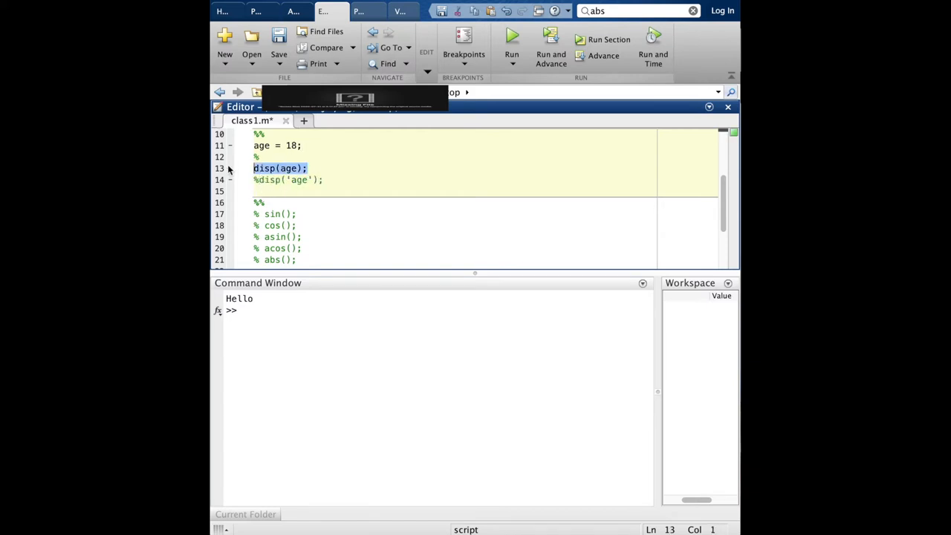
left_click(511, 35)
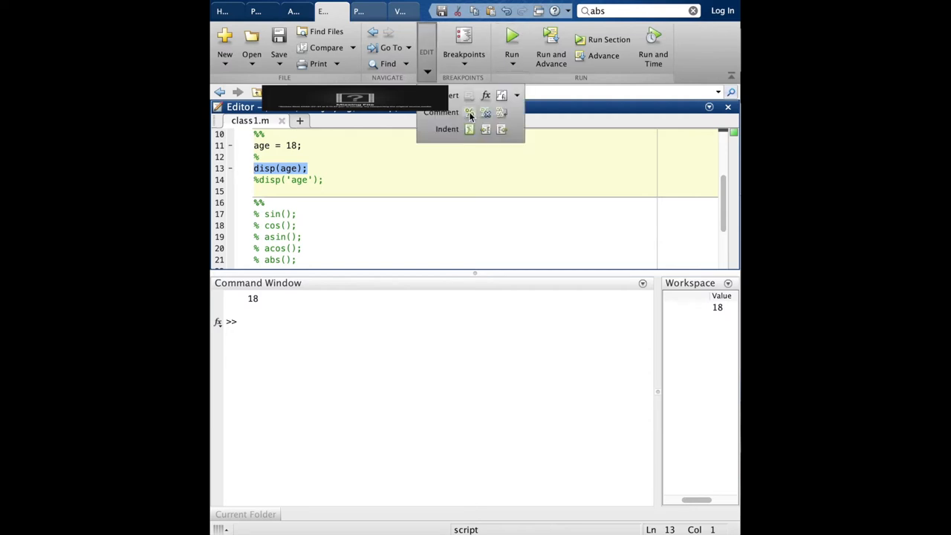
mouse_move(469, 112)
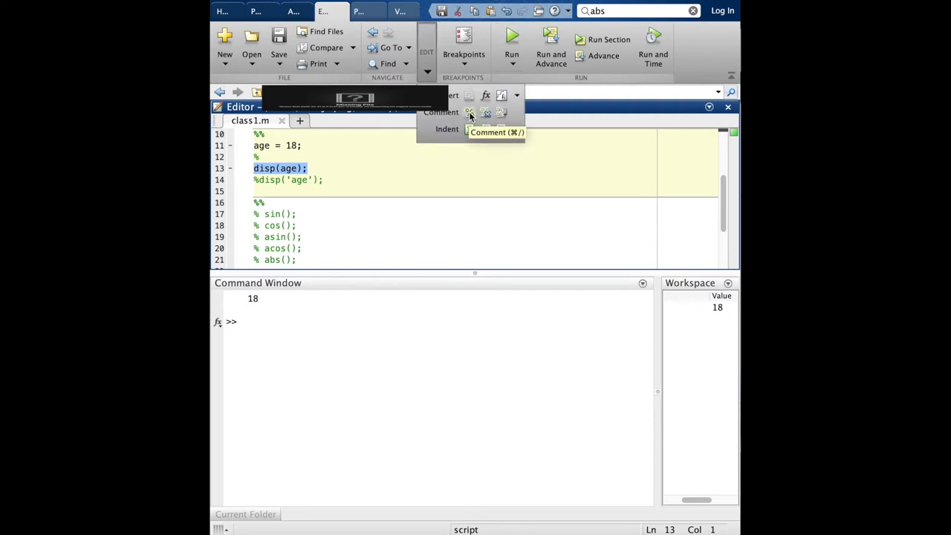
left_click(470, 112)
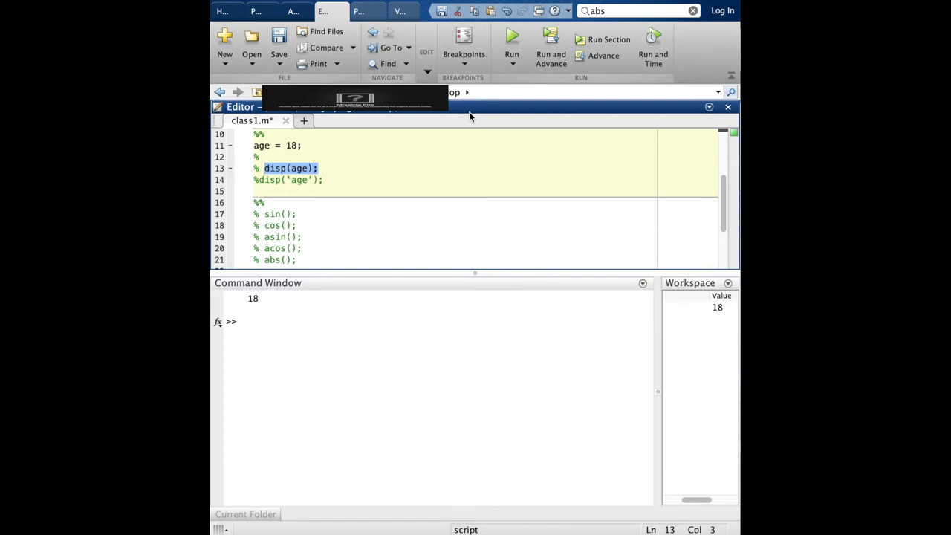
left_click(255, 180)
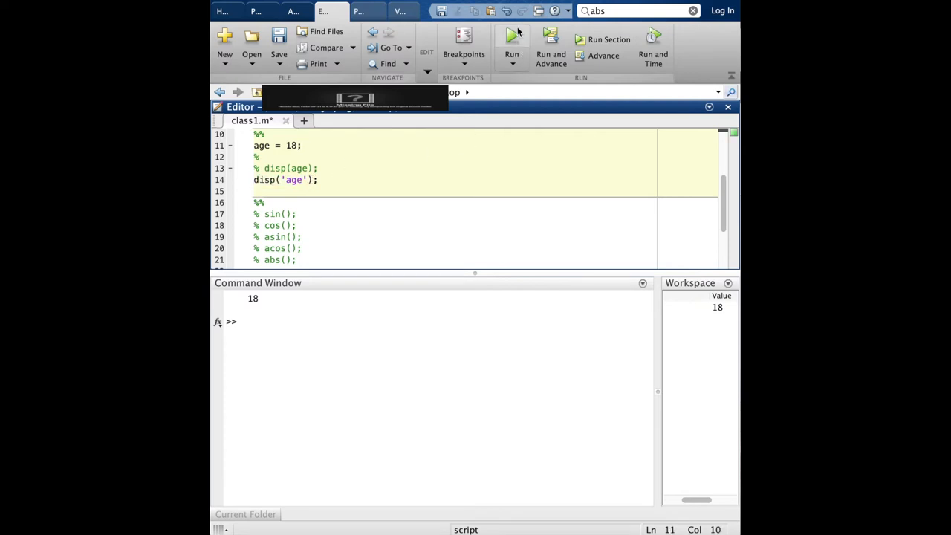
left_click(512, 35)
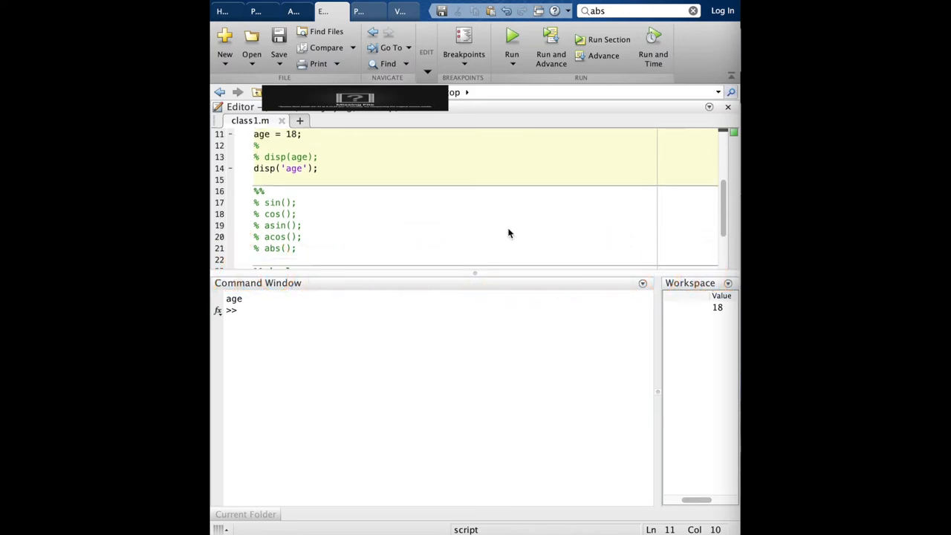
Display the abs help text with 'help abs' in the Command Window
scroll("down", 3)
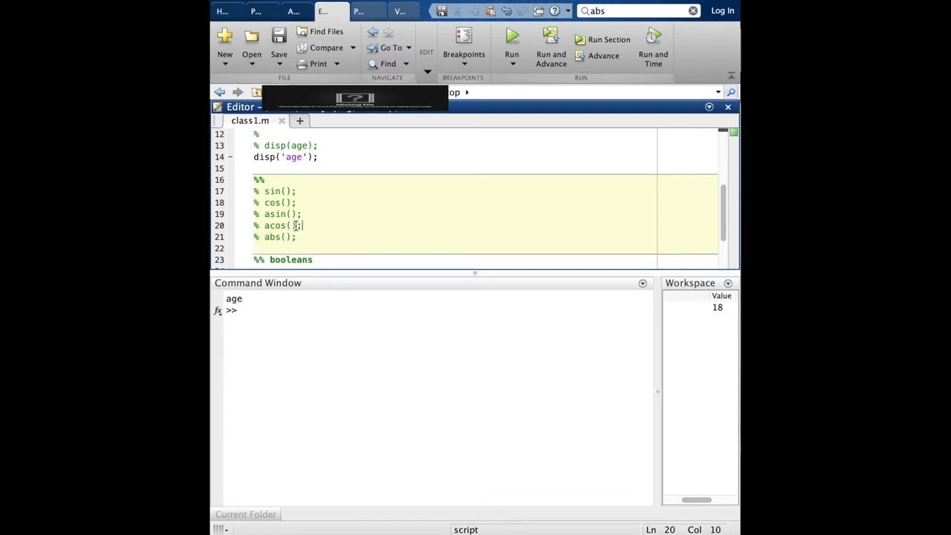
left_click(282, 327)
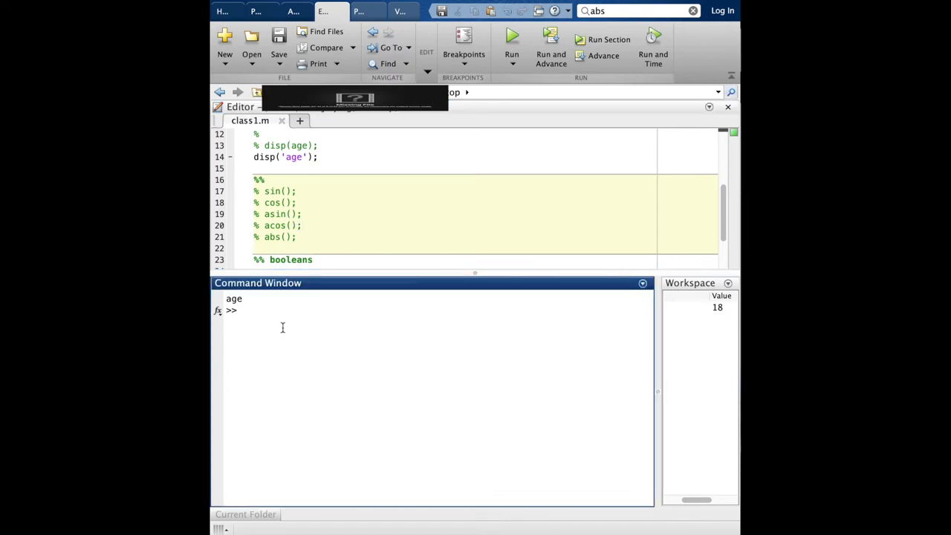
type("help")
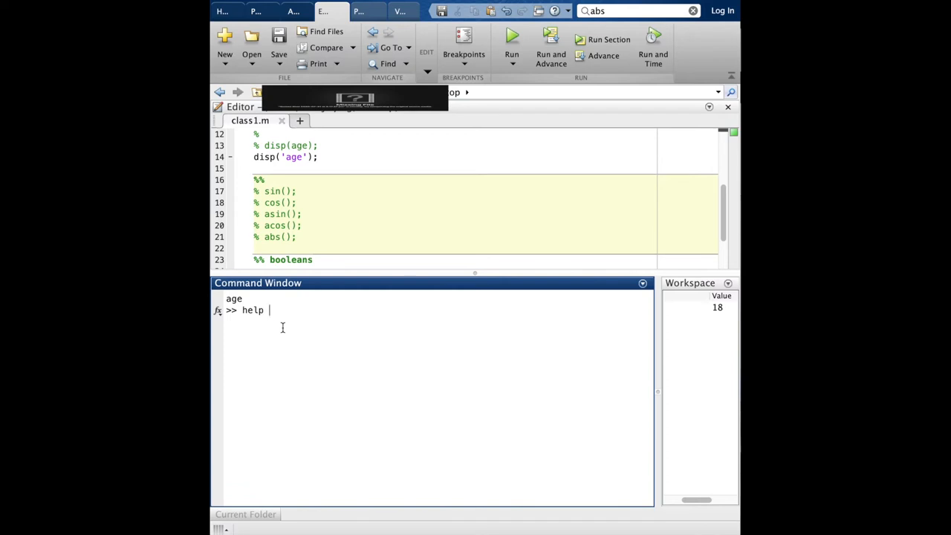
type("abs")
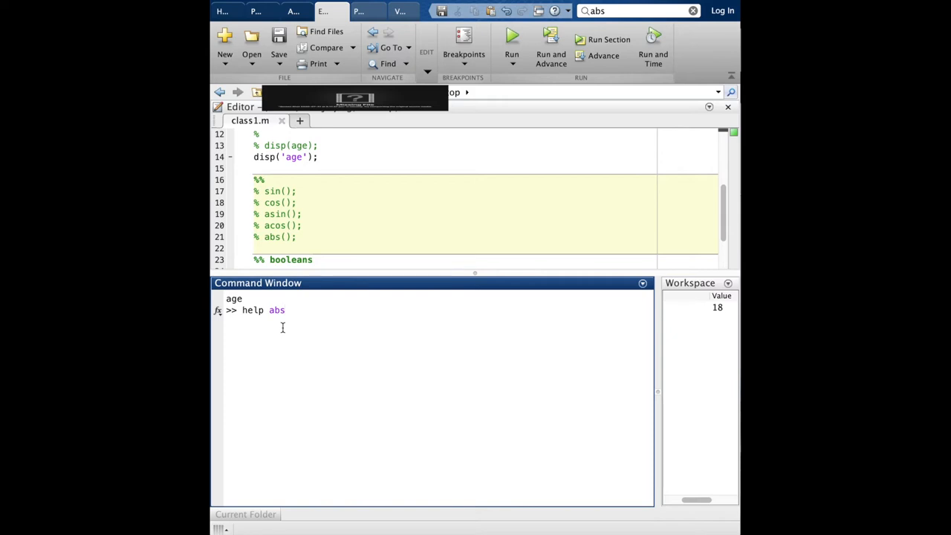
key("Return")
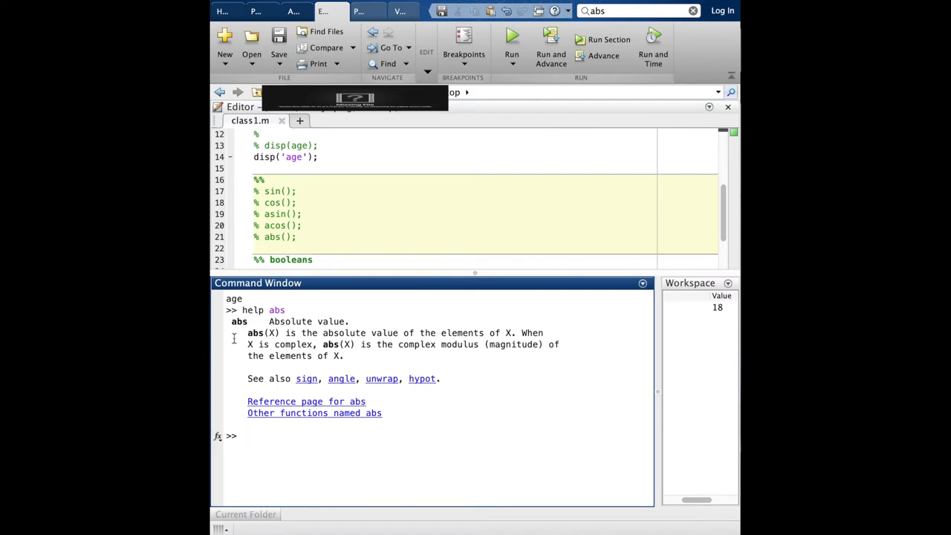
mouse_move(311, 305)
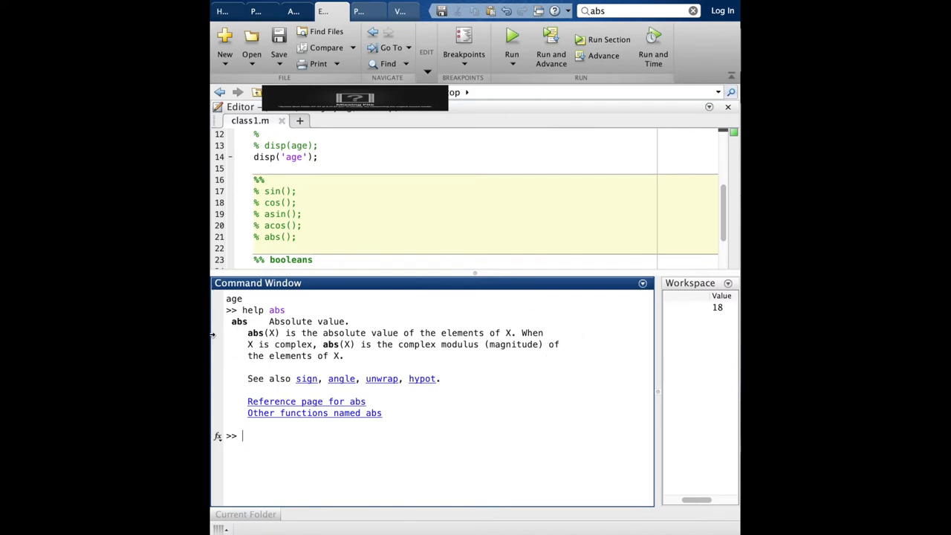
mouse_move(461, 399)
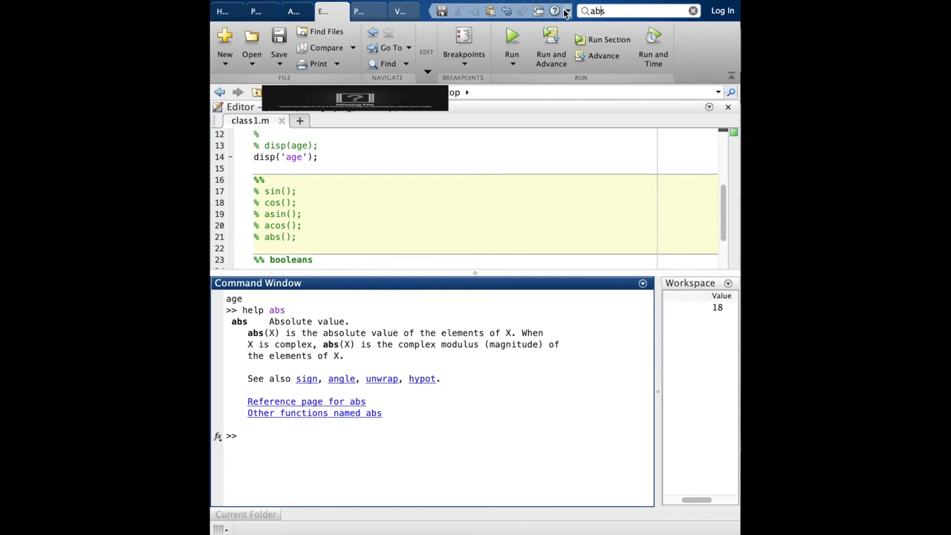
left_click(692, 10)
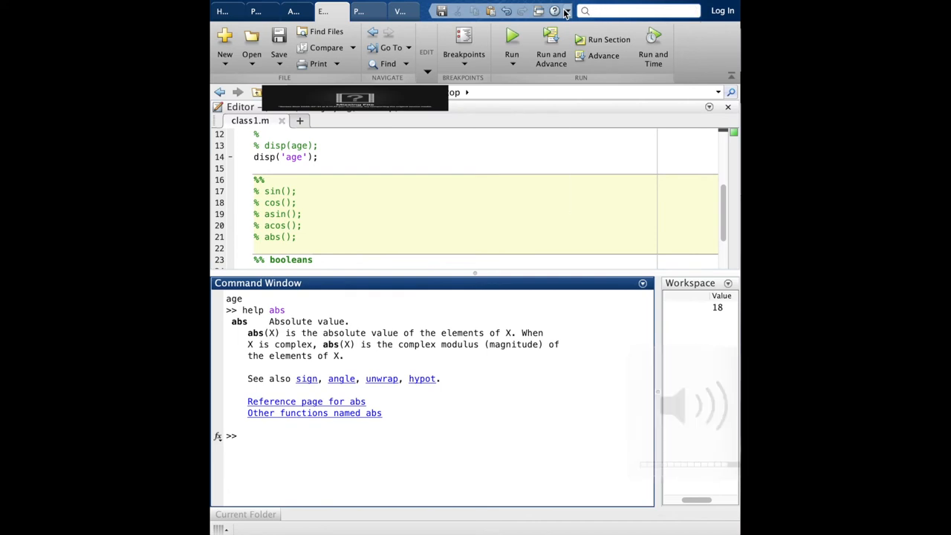
type("abs")
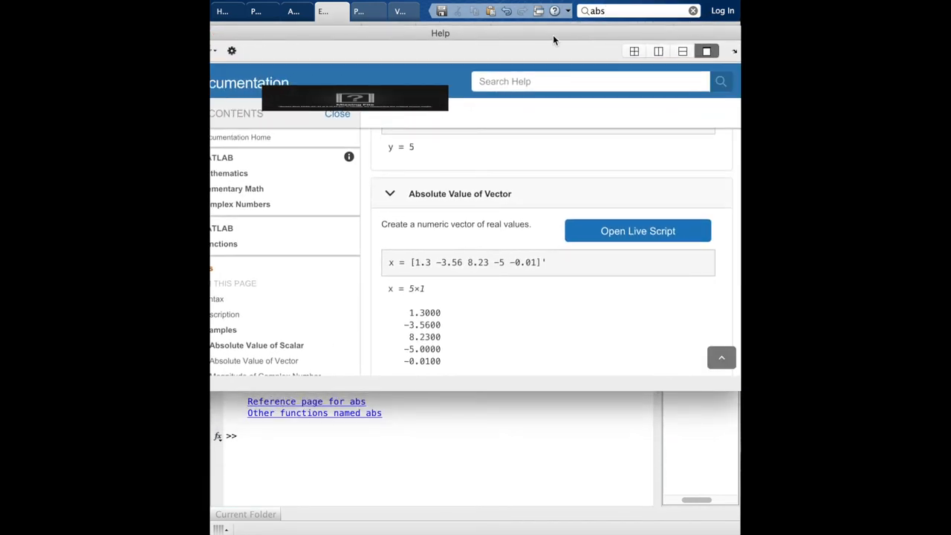
scroll("up", 3)
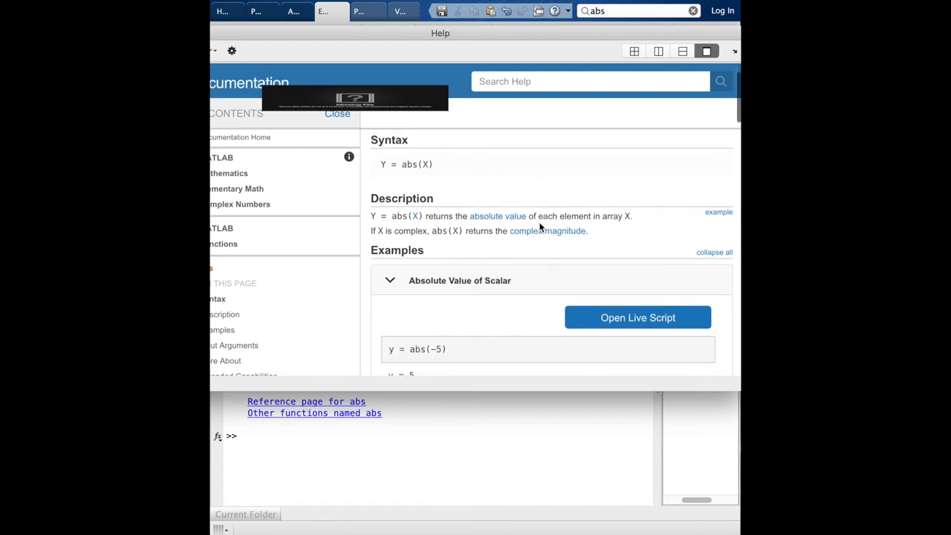
scroll("up", 3)
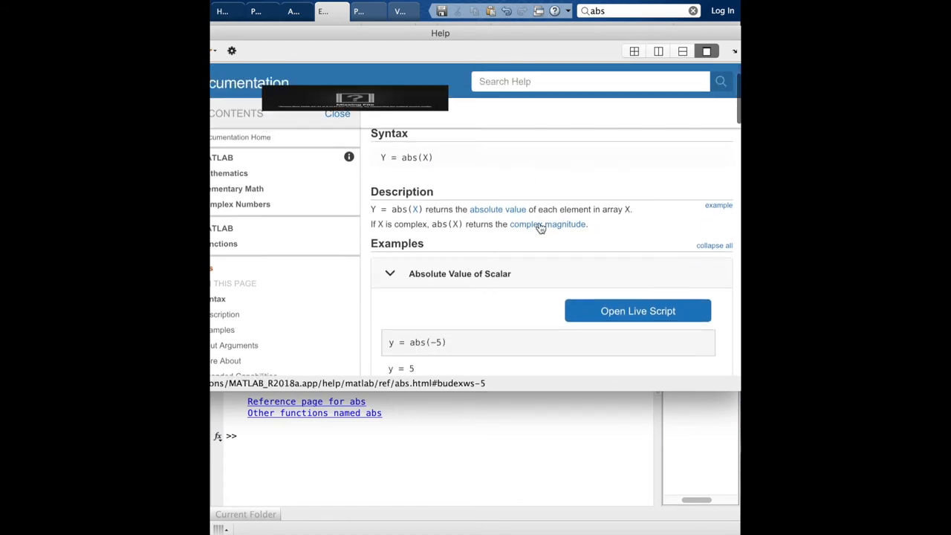
scroll("down", 3)
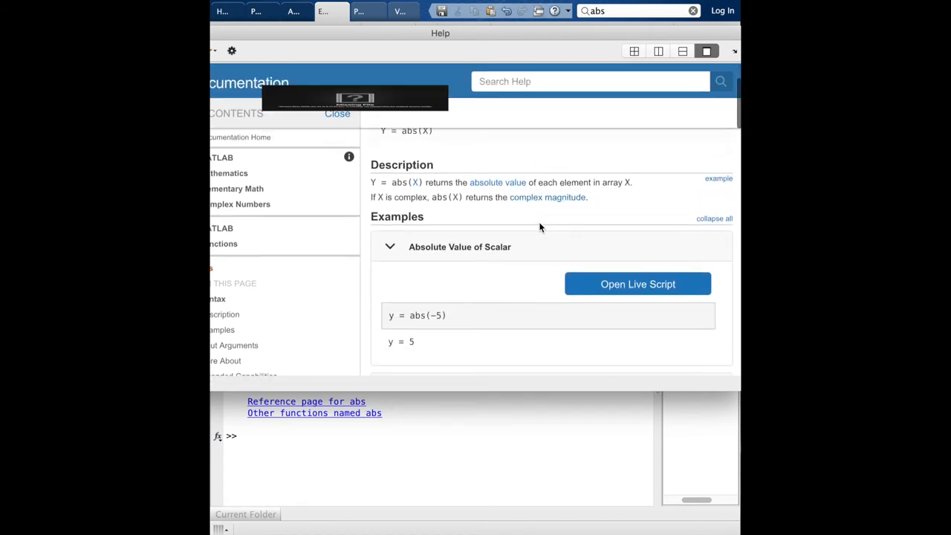
scroll("down", 3)
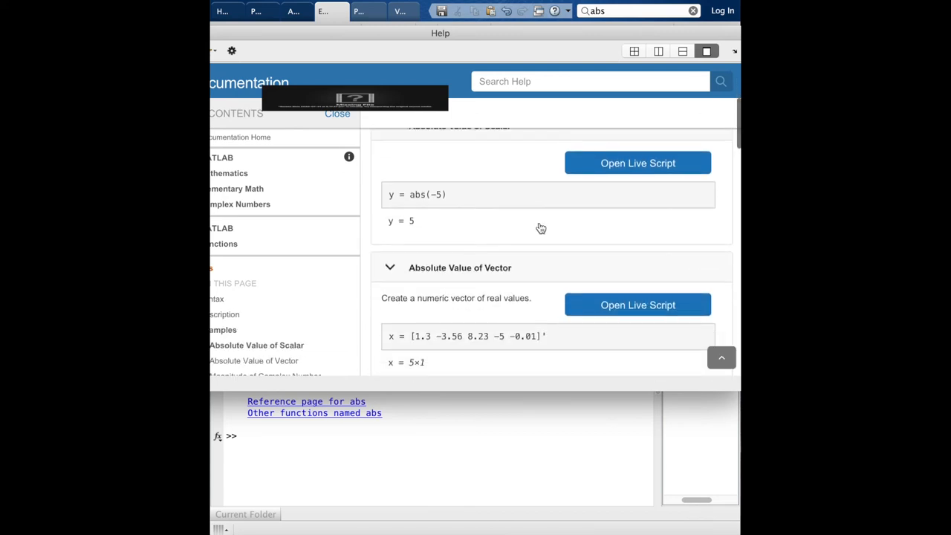
scroll("down", 3)
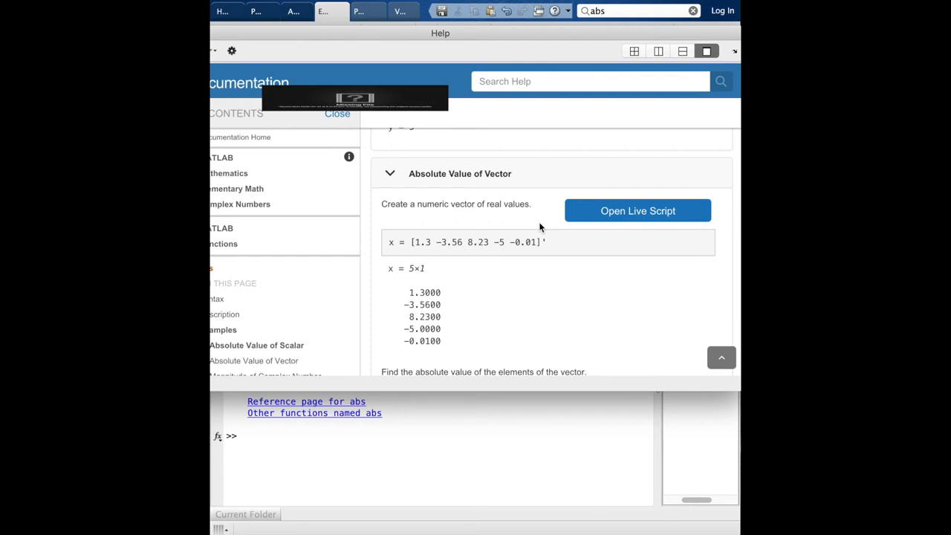
scroll("down", 3)
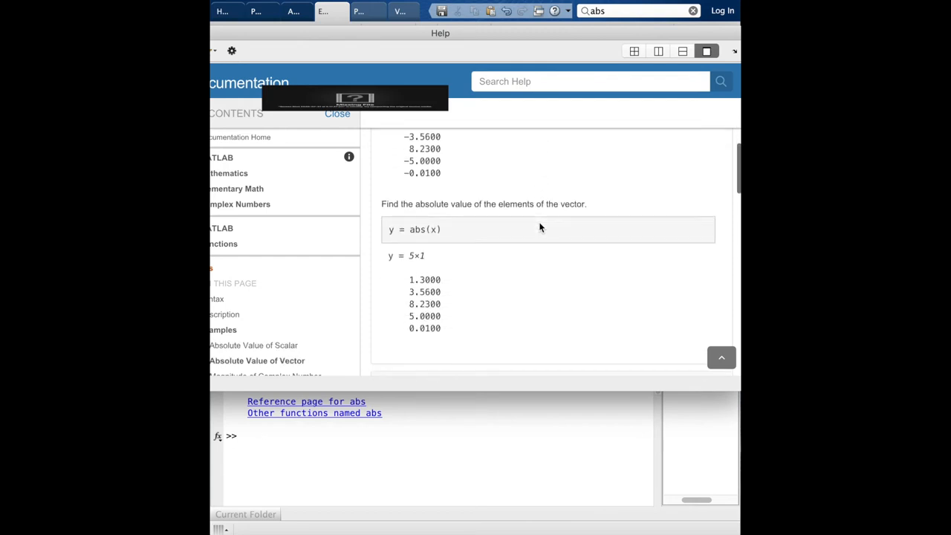
scroll("down", 3)
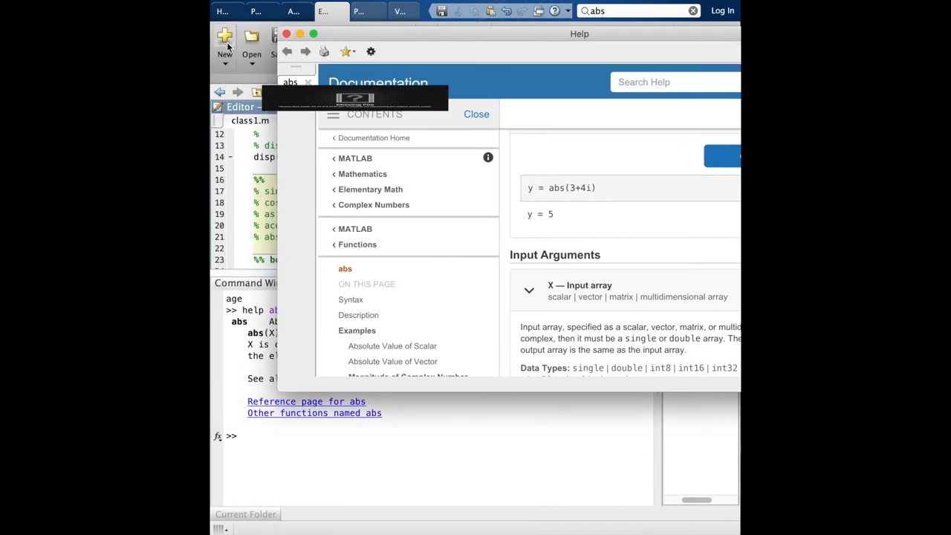
Close the abs documentation window and drag the divider up to enlarge the Command Window
left_click(476, 114)
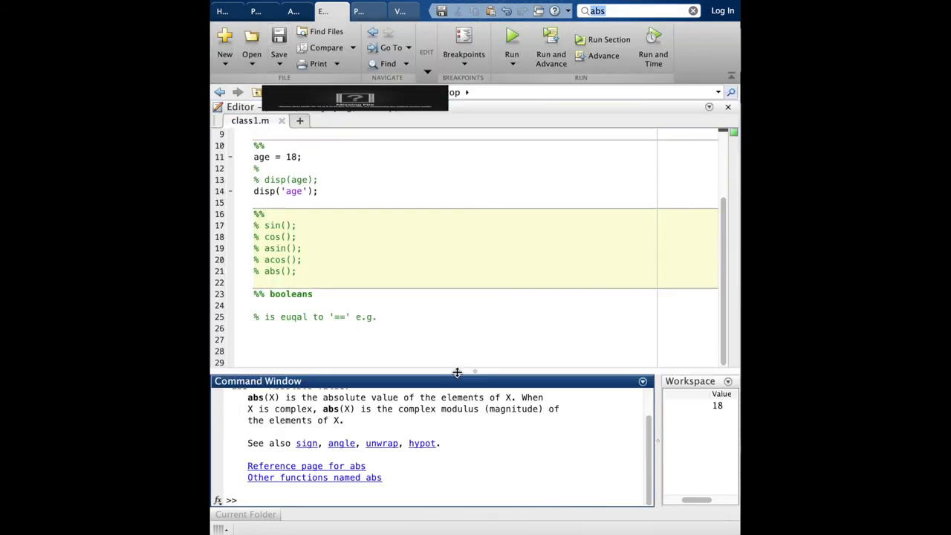
left_click_drag(449, 377, 448, 297)
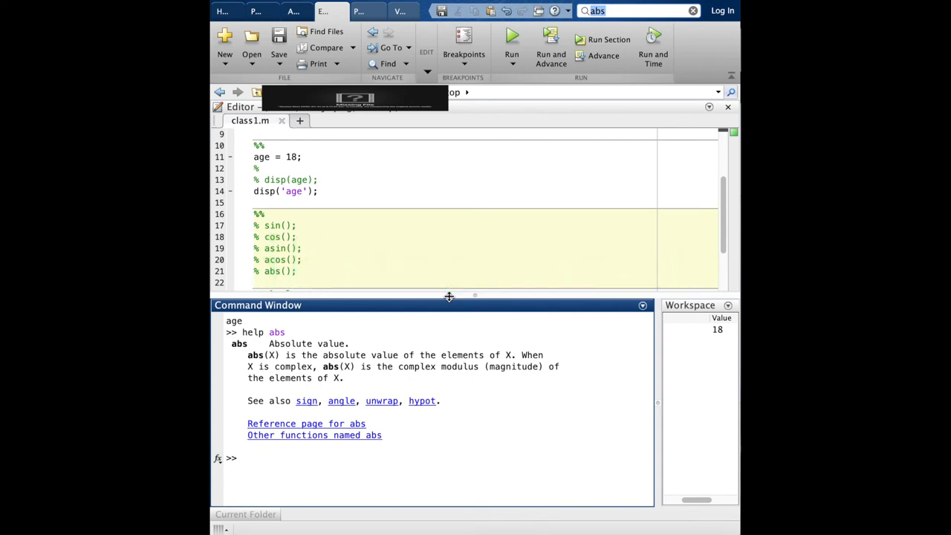
Scroll the class1 editor to view the temp = 50 if block section
scroll("down", 3)
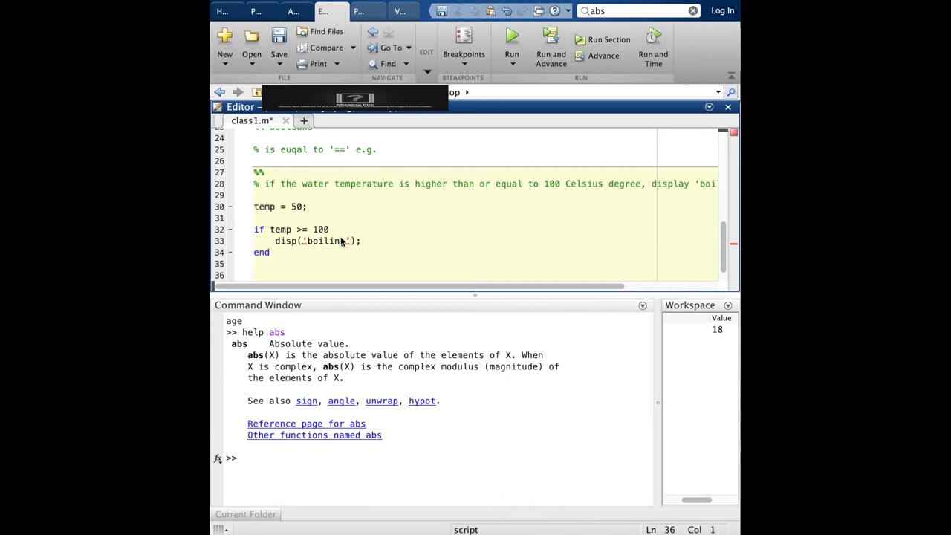
scroll("right", 3)
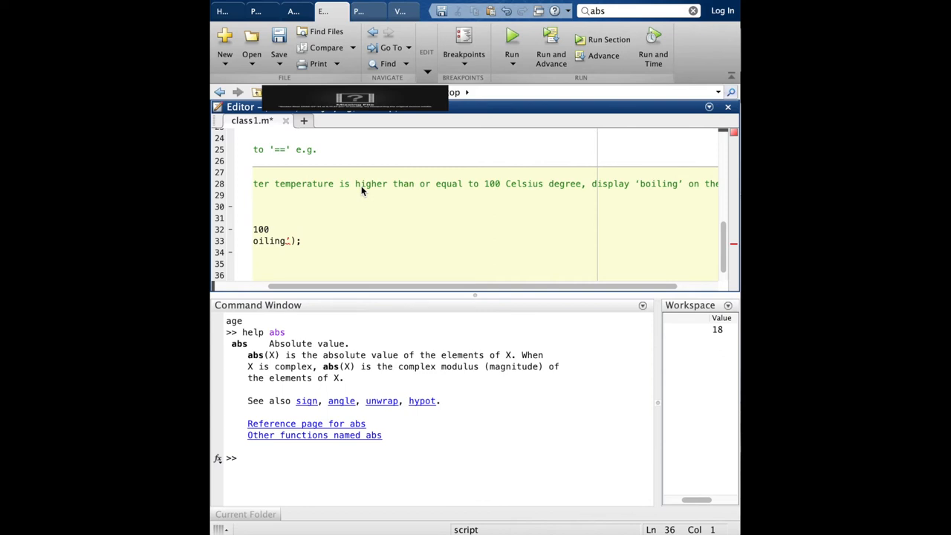
scroll("left", 3)
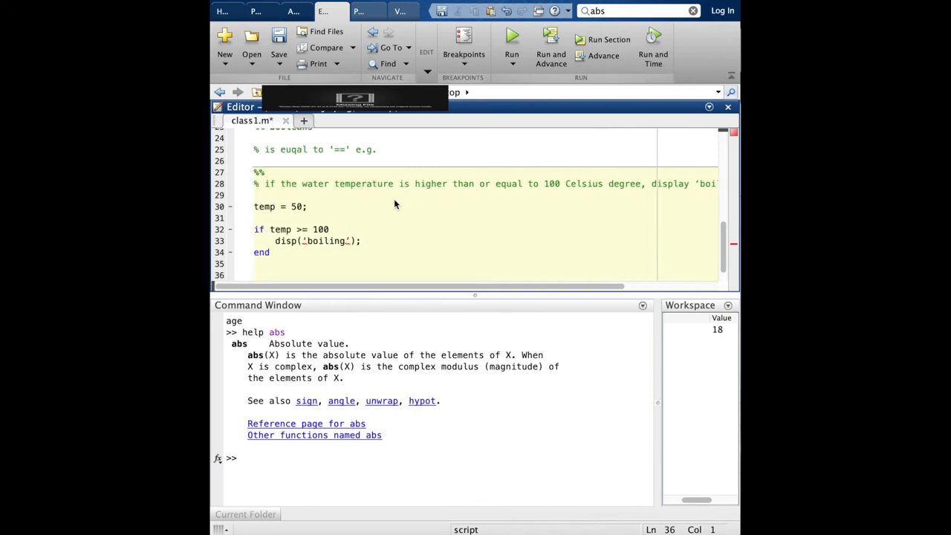
mouse_move(266, 208)
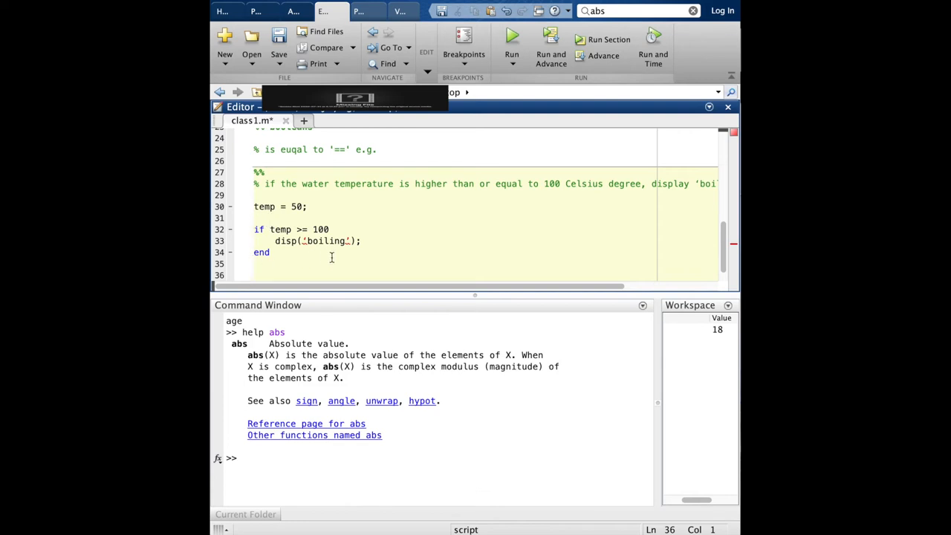
mouse_move(290, 250)
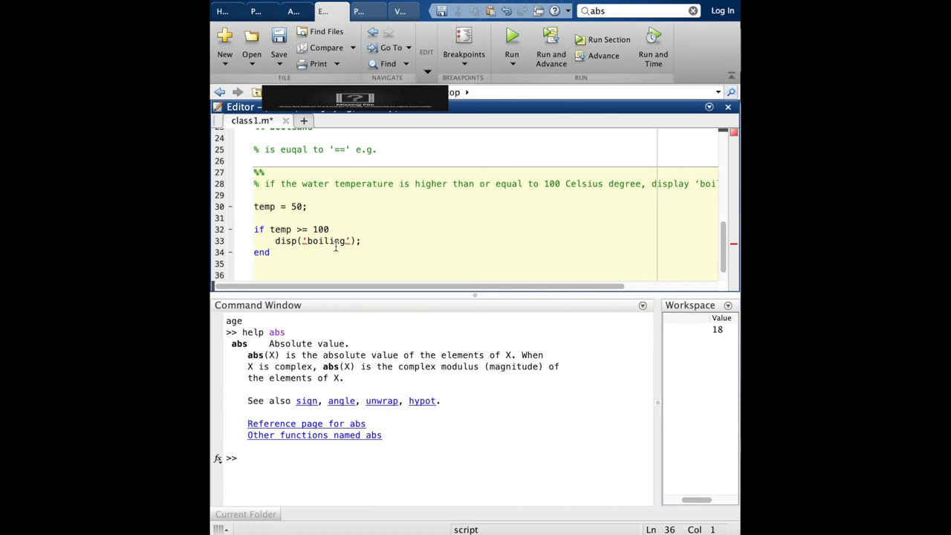
mouse_move(242, 266)
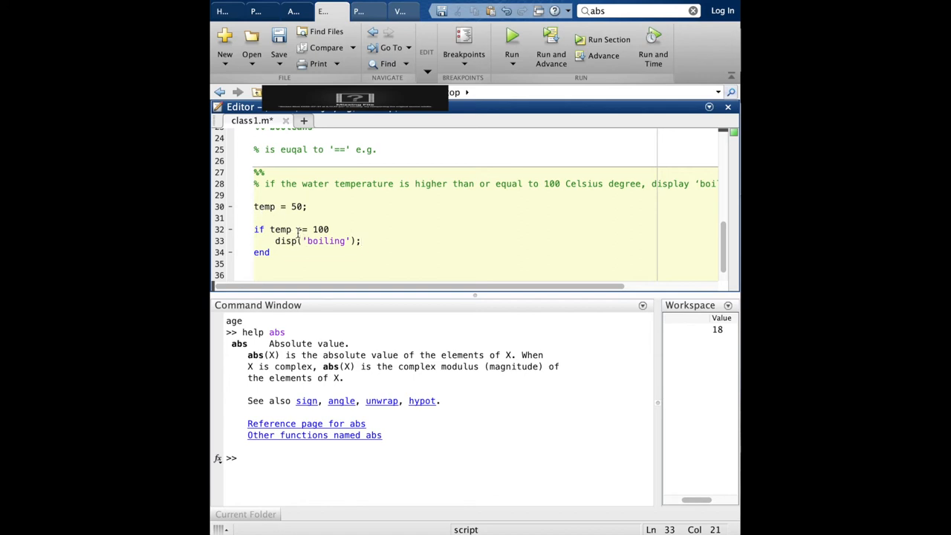
Change temp to 150 and run the script so it prints boiling
left_click(511, 35)
type("1")
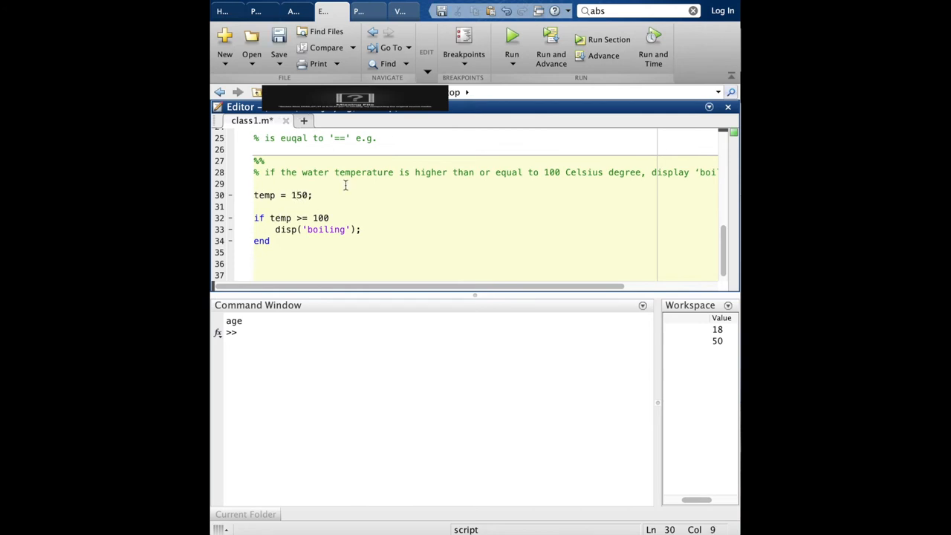
left_click(512, 36)
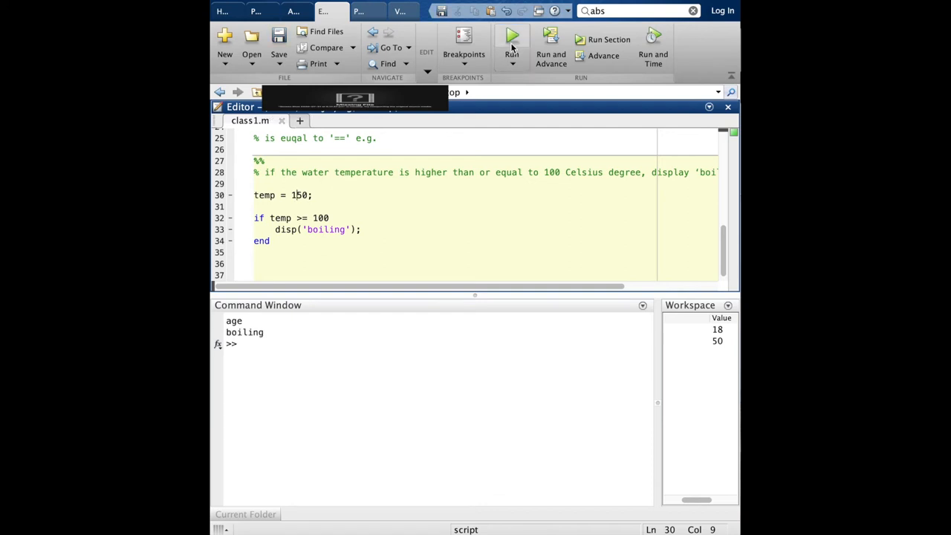
left_click(512, 39)
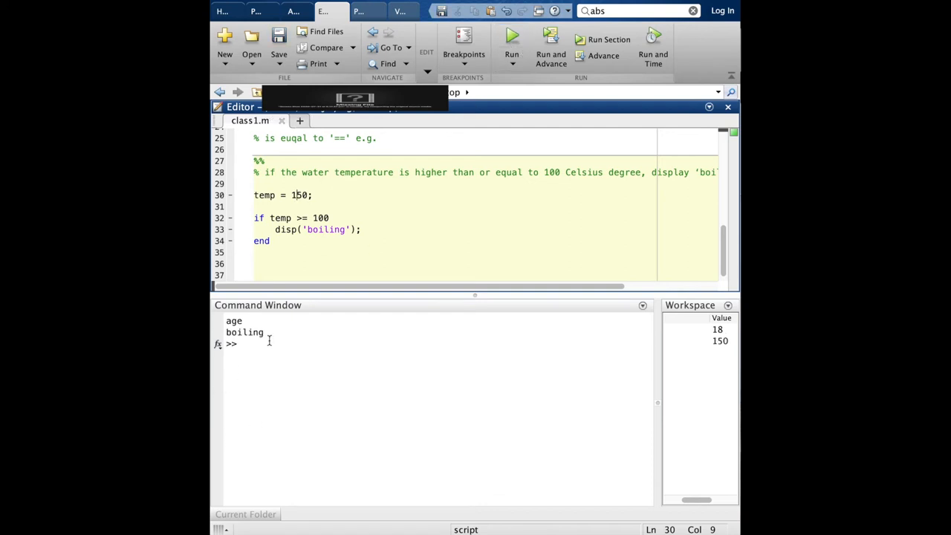
mouse_move(301, 394)
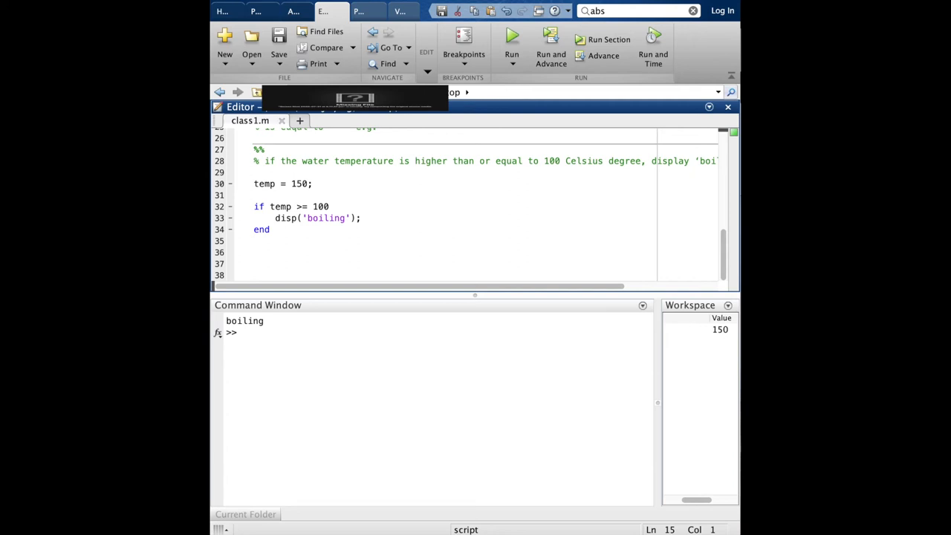
mouse_move(405, 313)
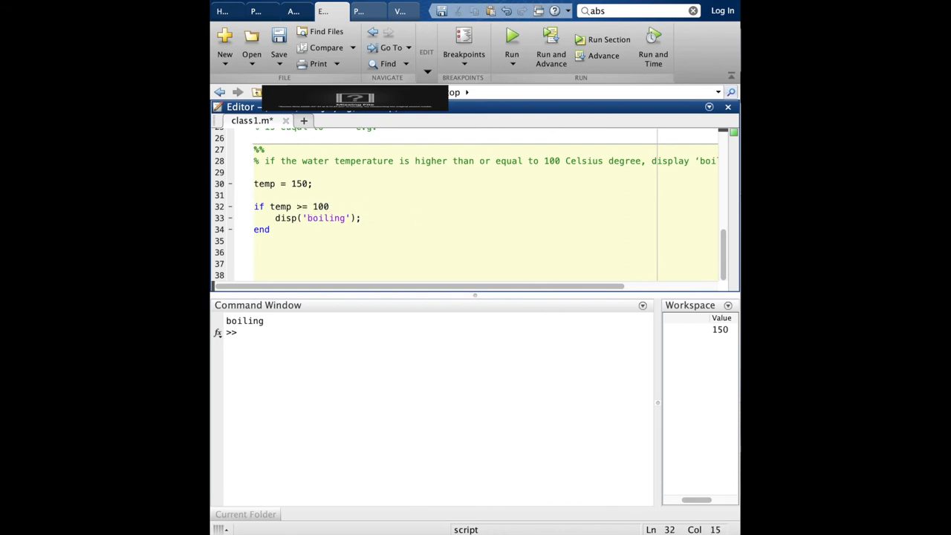
Add the English_mark/Maths_marks Distinction section, run it, change marks to 14 and 5, and rerun
left_click(330, 206)
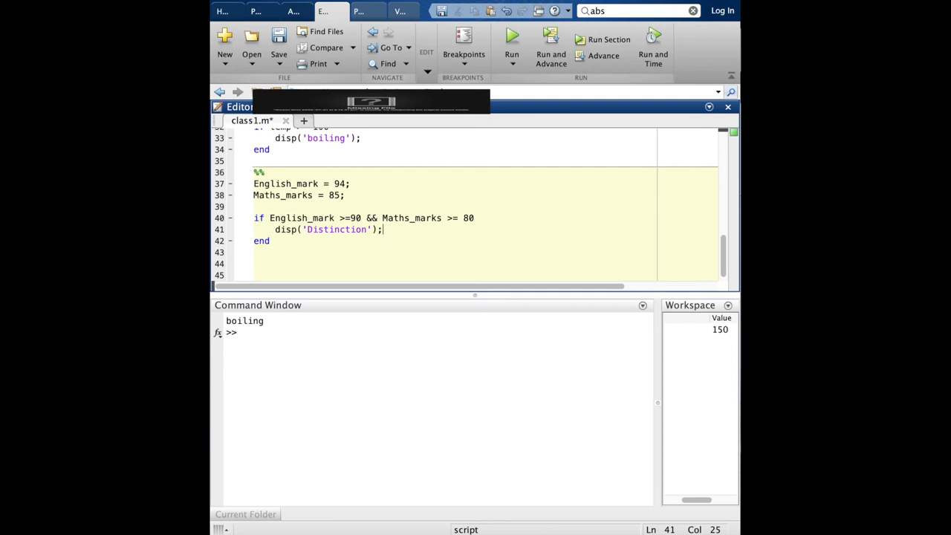
left_click(511, 35)
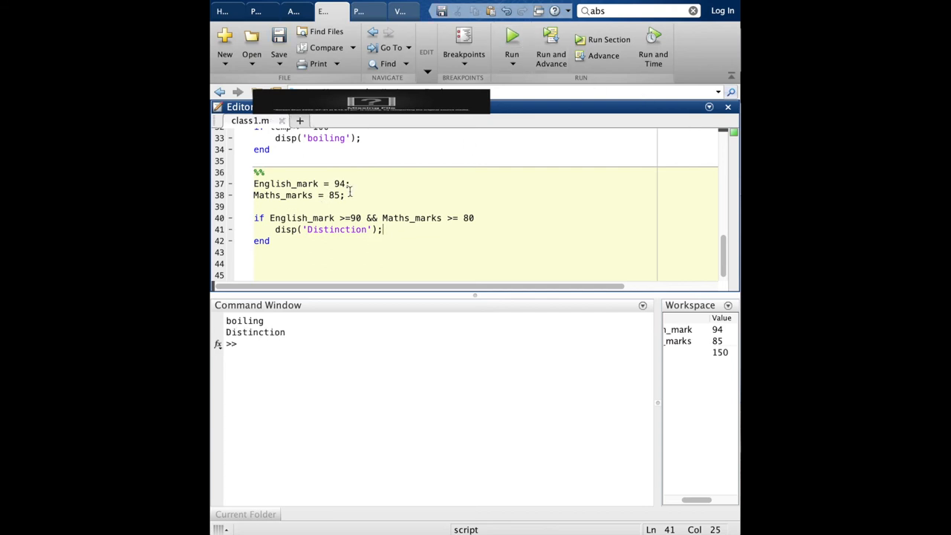
mouse_move(468, 221)
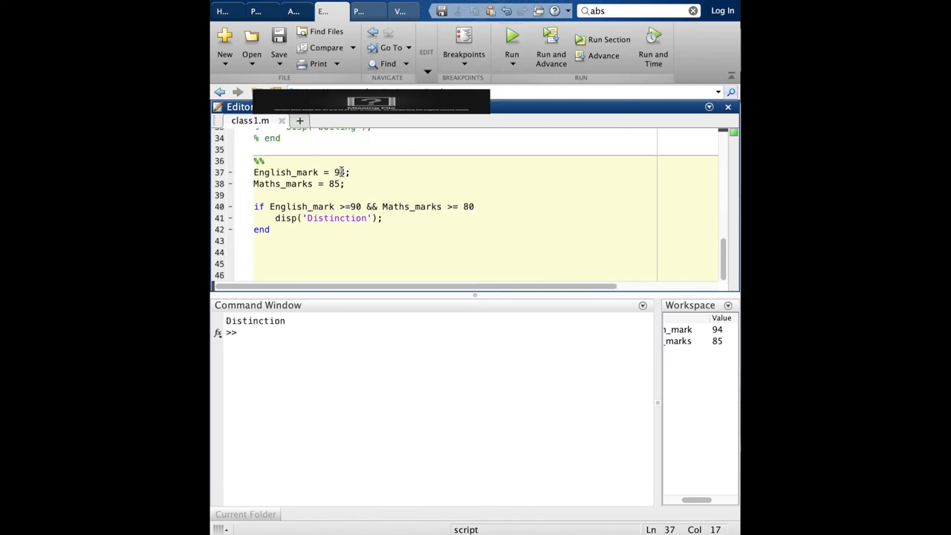
type("14")
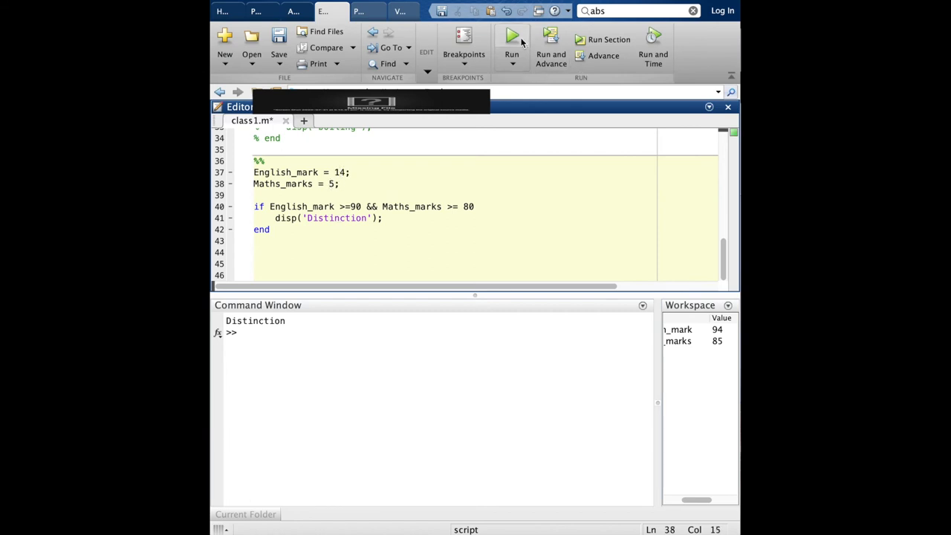
left_click(511, 35)
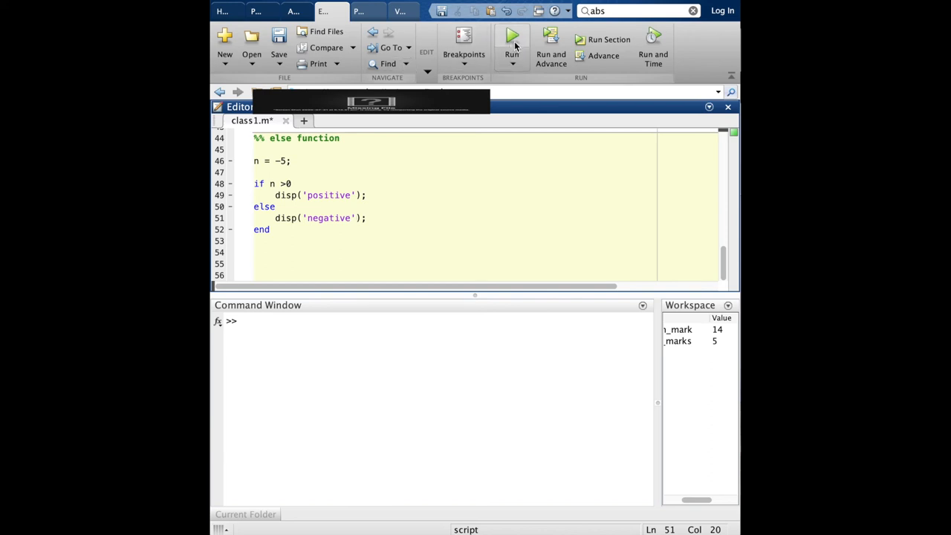
Run the else example with n = -5, then rerun with n = 5 to print positive
left_click(512, 39)
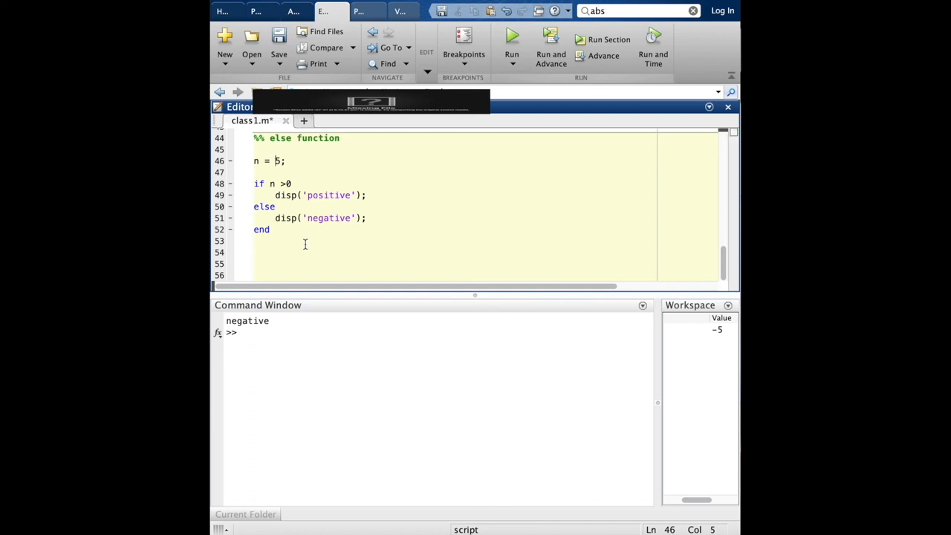
left_click(511, 40)
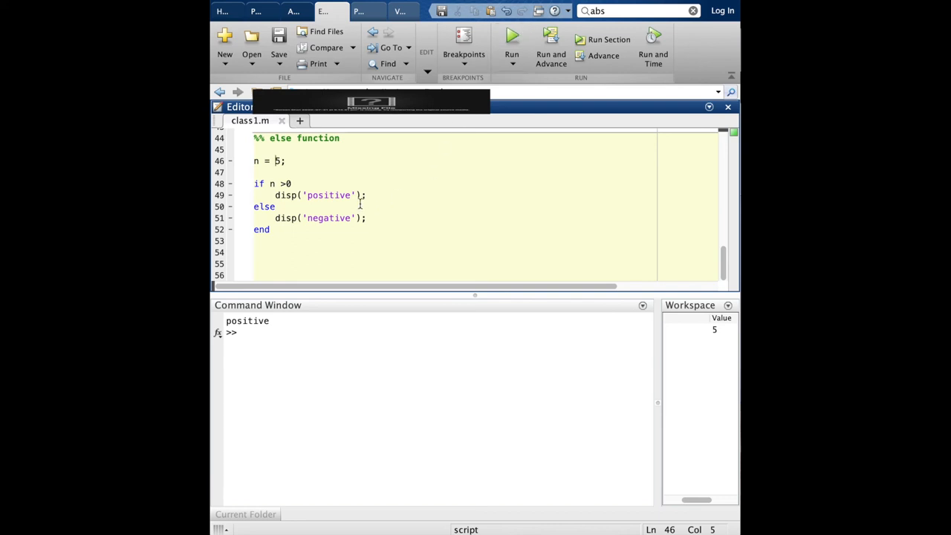
mouse_move(600, 290)
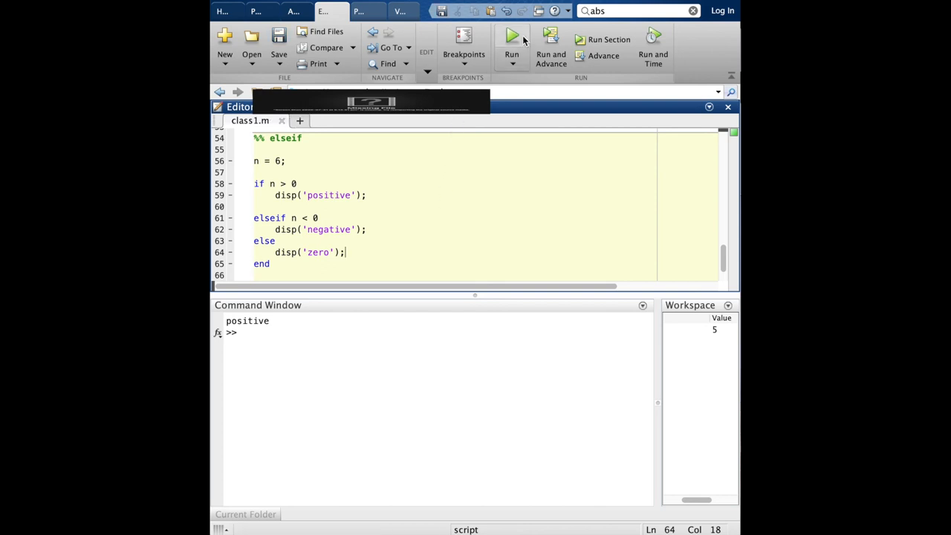
Run the elseif example with n = 6, change n, and rerun with n = 0 printing zero
left_click(511, 37)
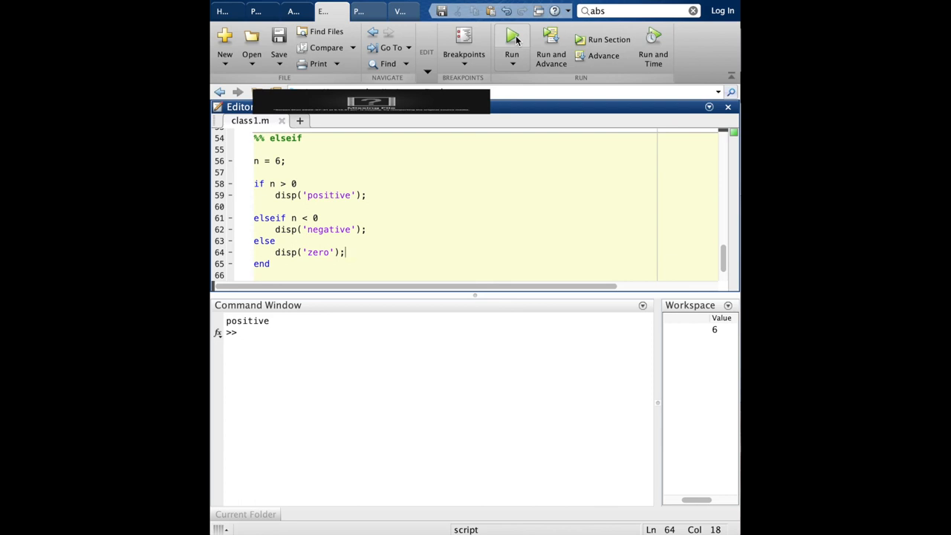
mouse_move(219, 67)
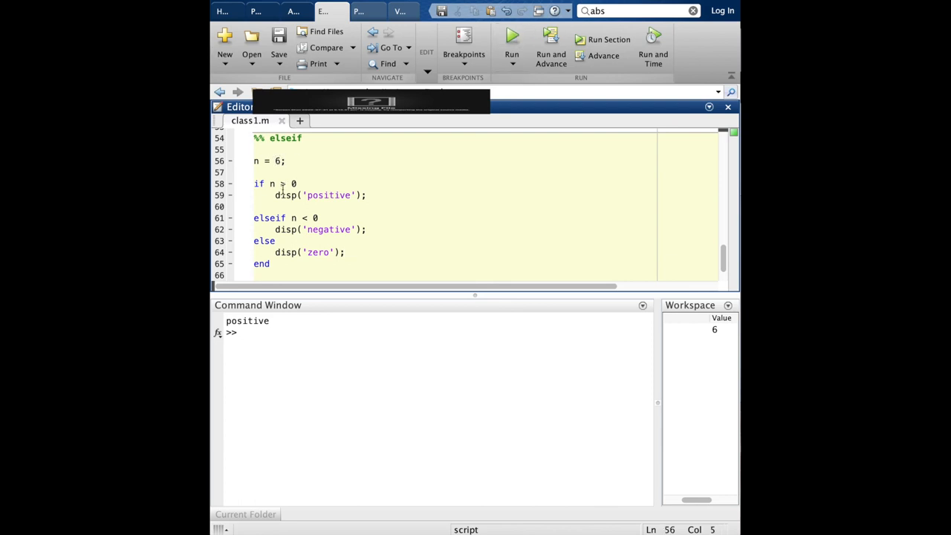
left_click(512, 38)
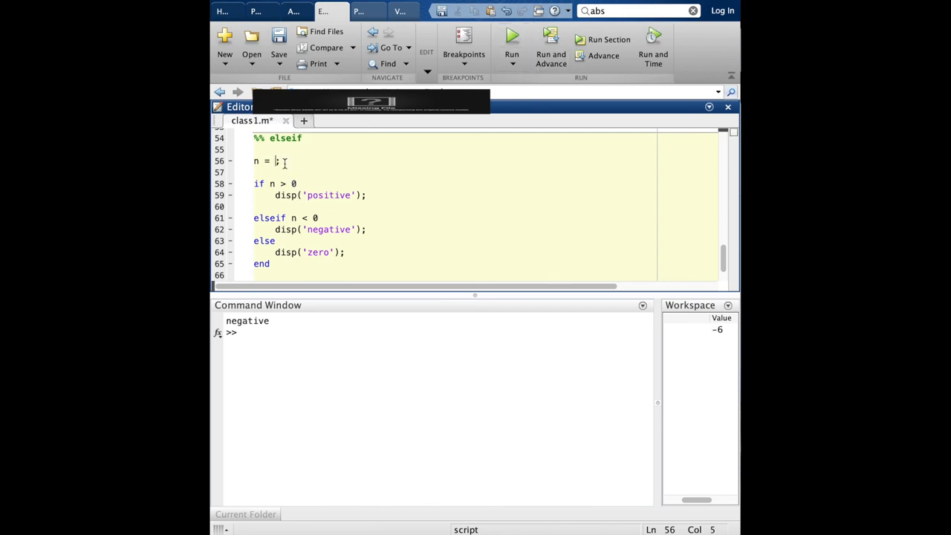
left_click(512, 34)
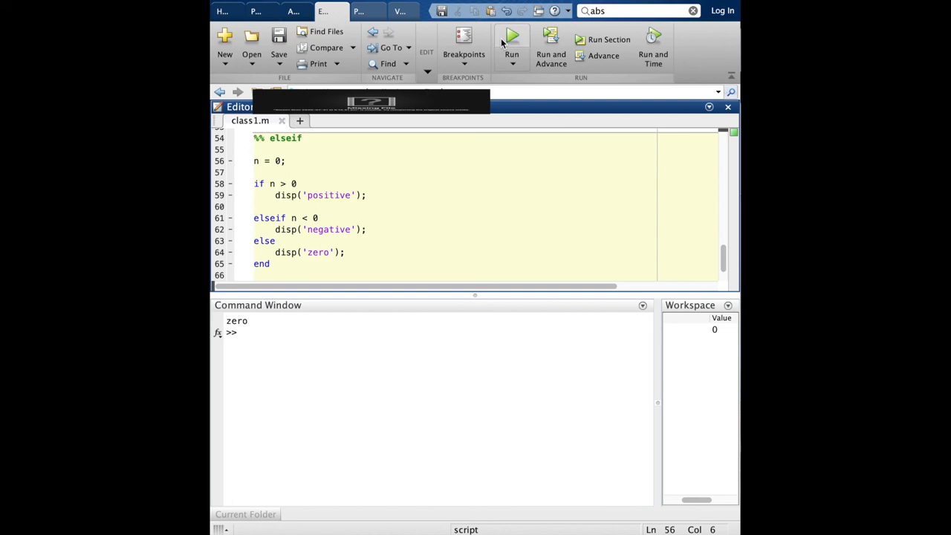